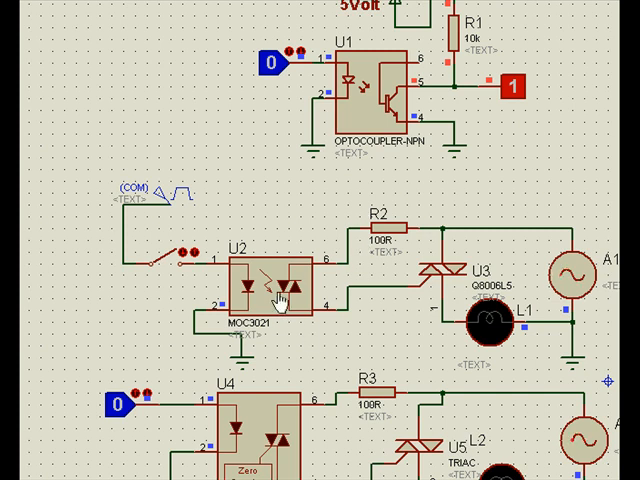
{"action": "mouse_move", "coordinate": [273, 455]}
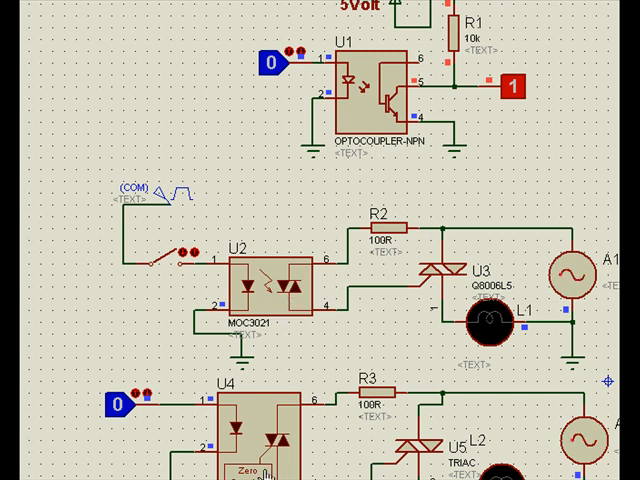
{"action": "mouse_move", "coordinate": [232, 338]}
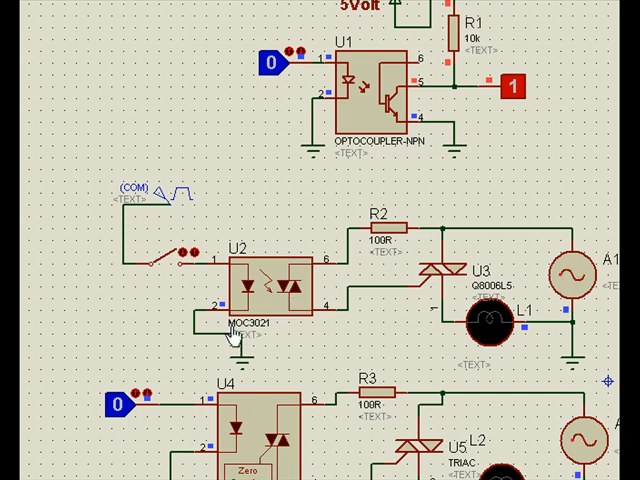
{"action": "mouse_move", "coordinate": [280, 338]}
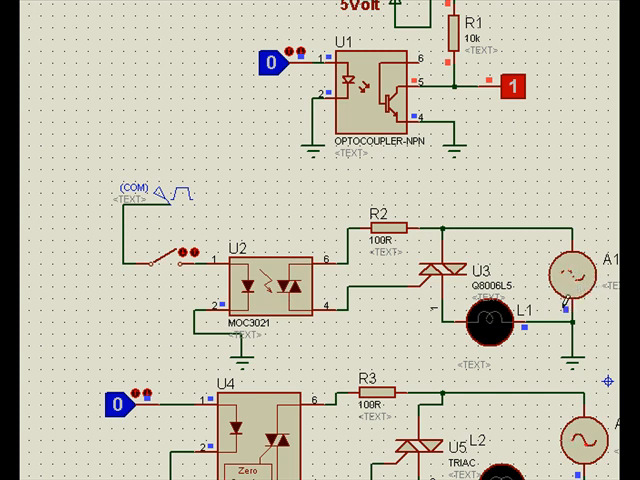
Scroll down the schematic to bring the MOC3031 circuit into view
{"action": "scroll", "scroll_direction": "down", "scroll_amount": 3}
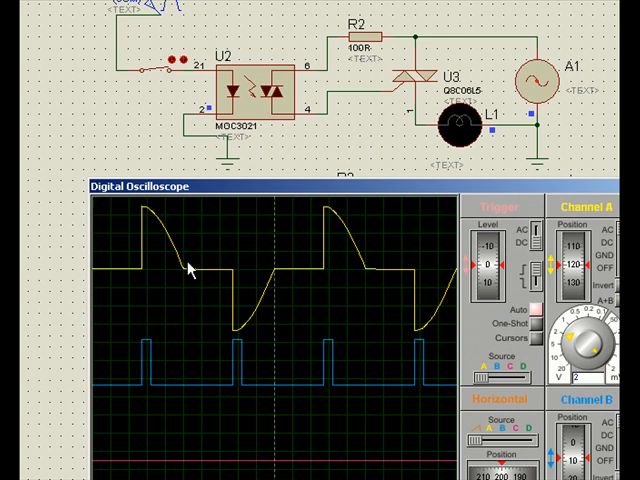
{"action": "mouse_move", "coordinate": [240, 345]}
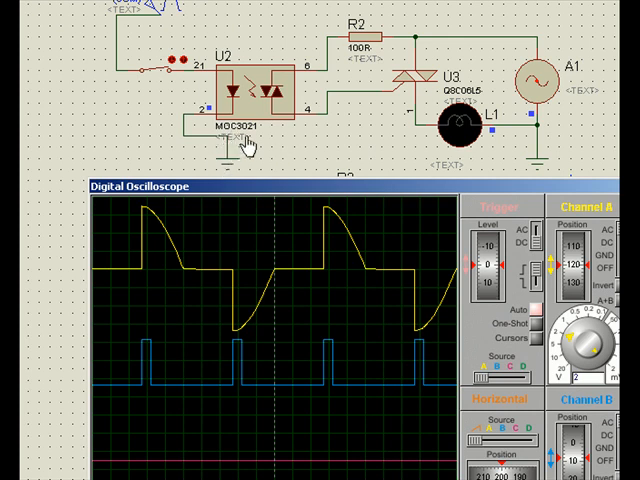
{"action": "mouse_move", "coordinate": [250, 150]}
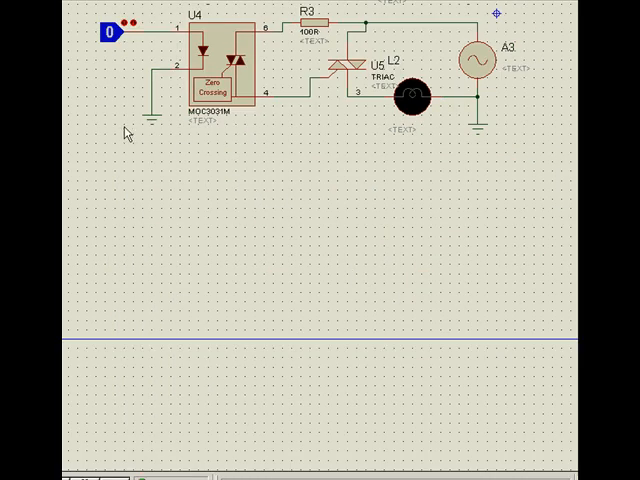
{"action": "mouse_move", "coordinate": [193, 122]}
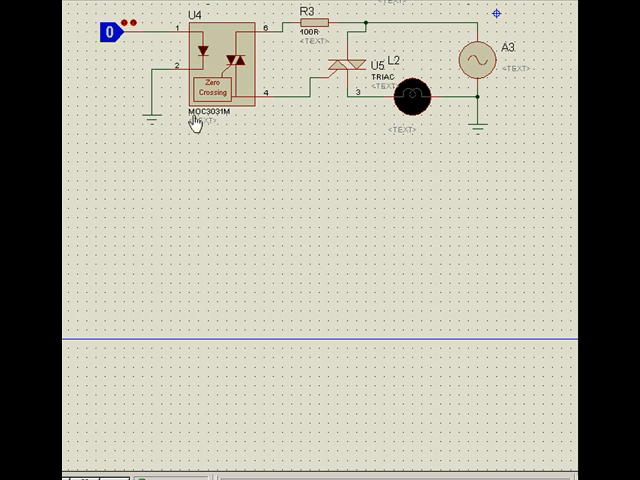
{"action": "mouse_move", "coordinate": [210, 122]}
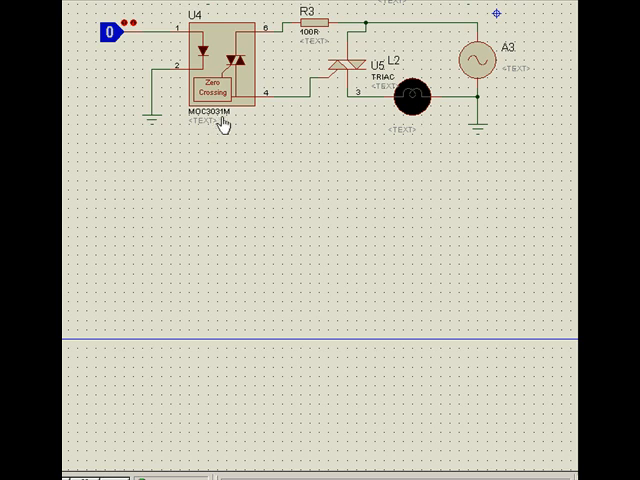
{"action": "mouse_move", "coordinate": [225, 127]}
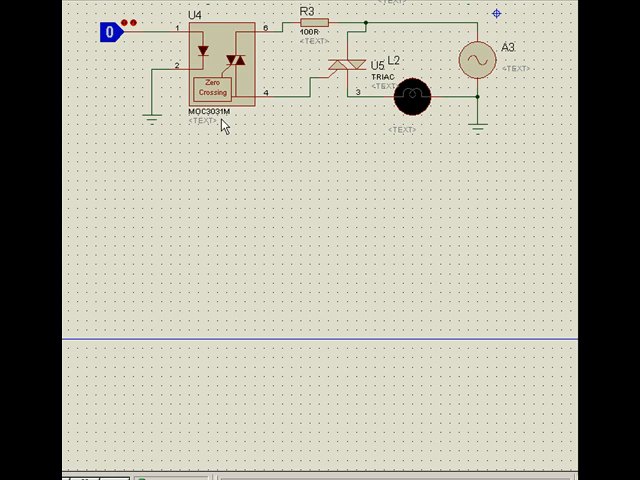
{"action": "mouse_move", "coordinate": [113, 82]}
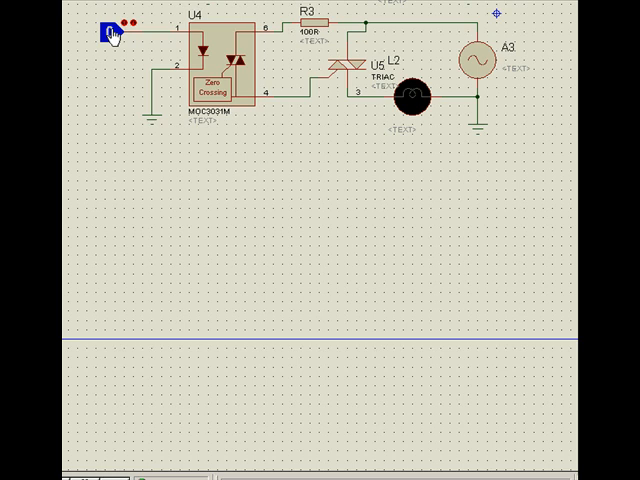
Start the MOC3031 zero-crossing simulation to open the Digital Oscilloscope
{"action": "left_click", "coordinate": [110, 33]}
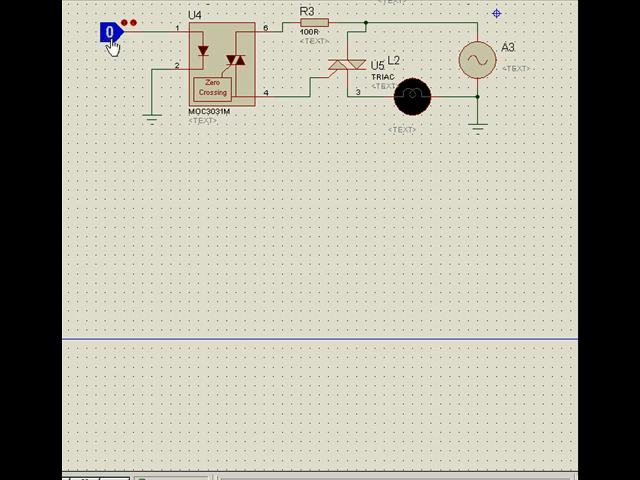
{"action": "mouse_move", "coordinate": [425, 124]}
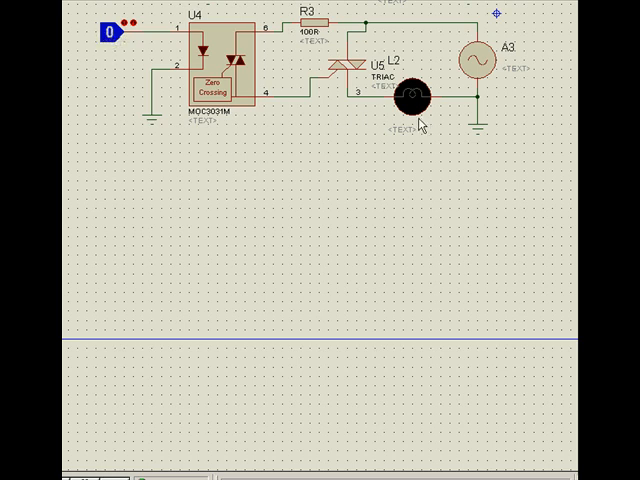
{"action": "mouse_move", "coordinate": [117, 73]}
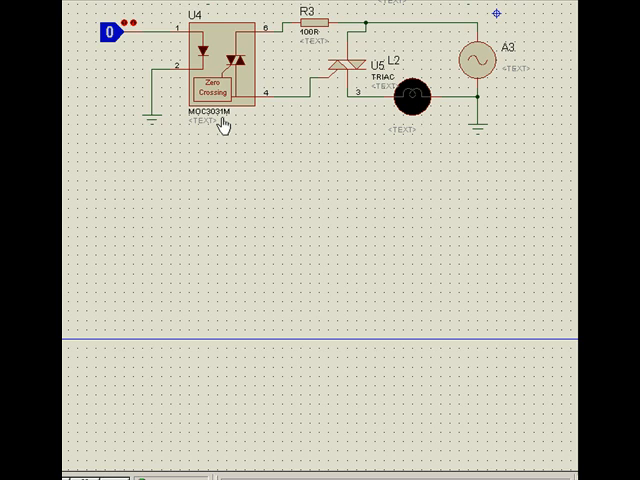
{"action": "mouse_move", "coordinate": [227, 133]}
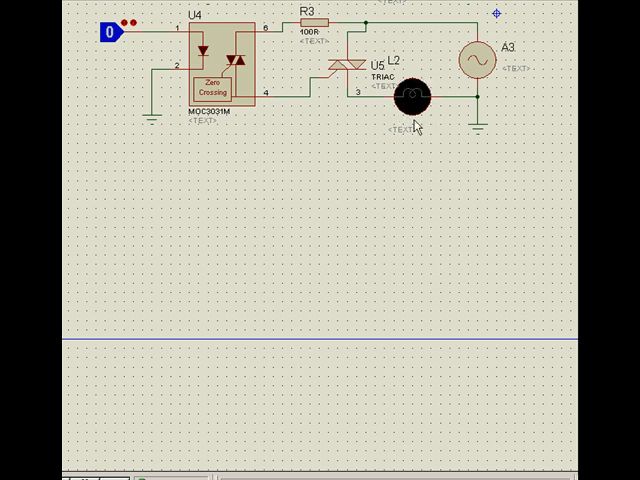
{"action": "mouse_move", "coordinate": [417, 125]}
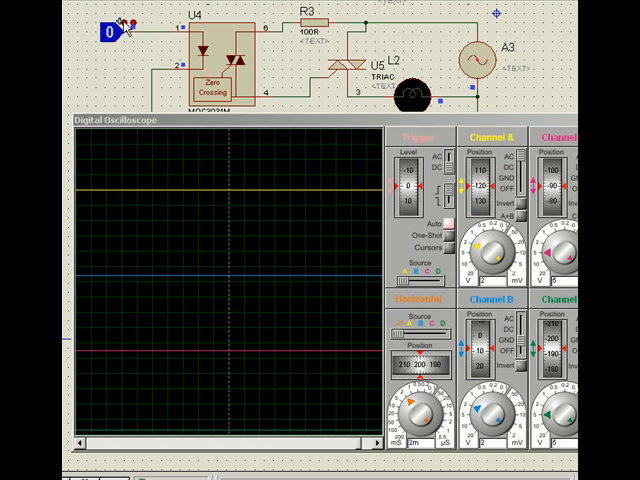
Toggle U4's logic input probe from 0 to 1 for a full sine load waveform
{"action": "left_click", "coordinate": [109, 30]}
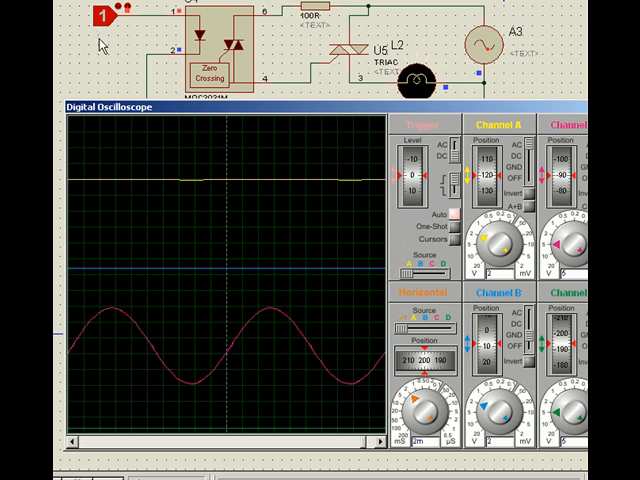
{"action": "mouse_move", "coordinate": [100, 48]}
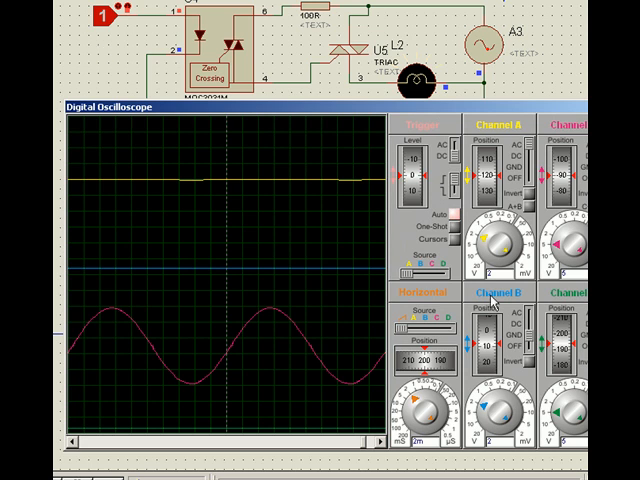
{"action": "mouse_move", "coordinate": [493, 300]}
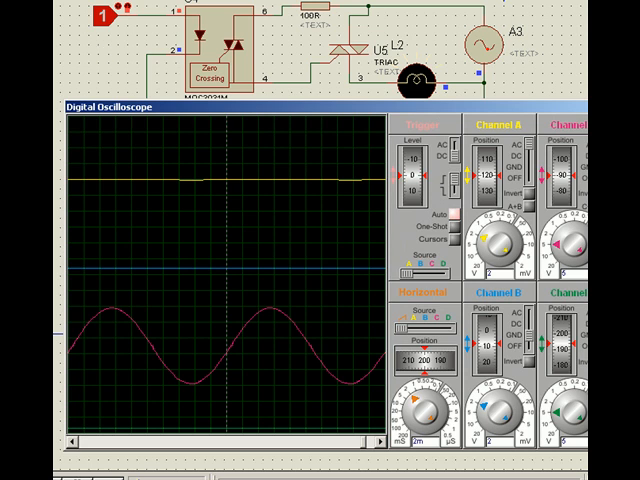